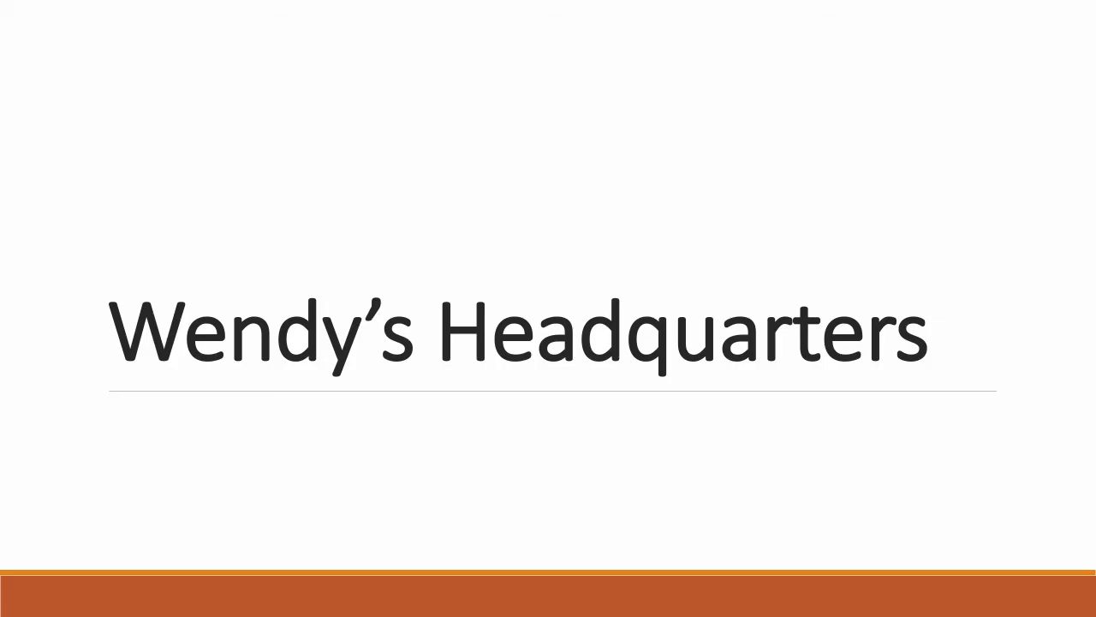
pyautogui.press('right')
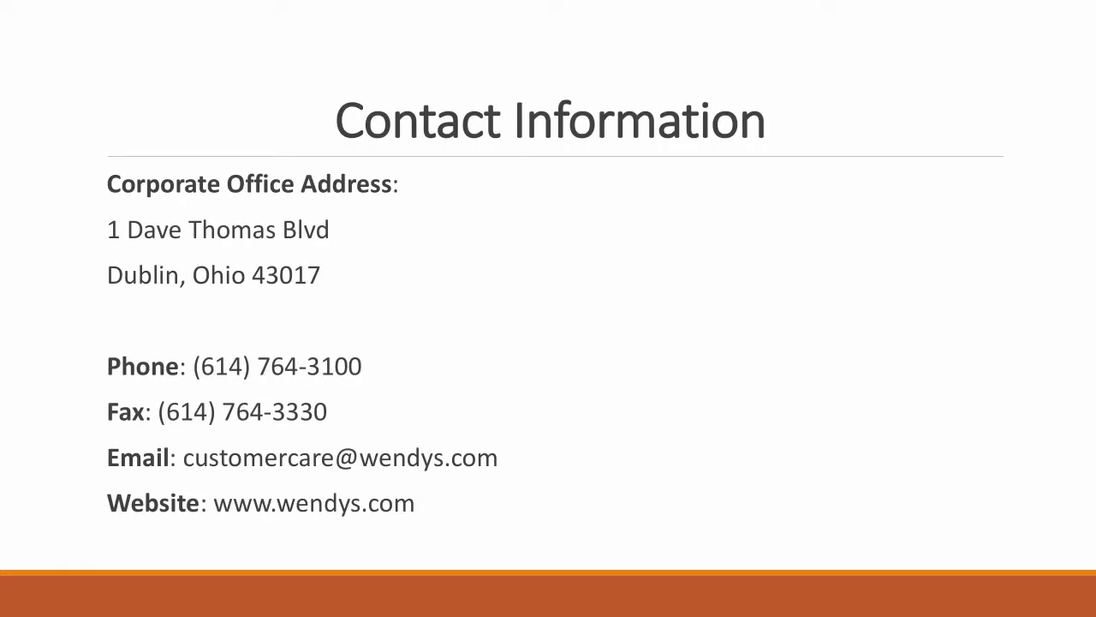